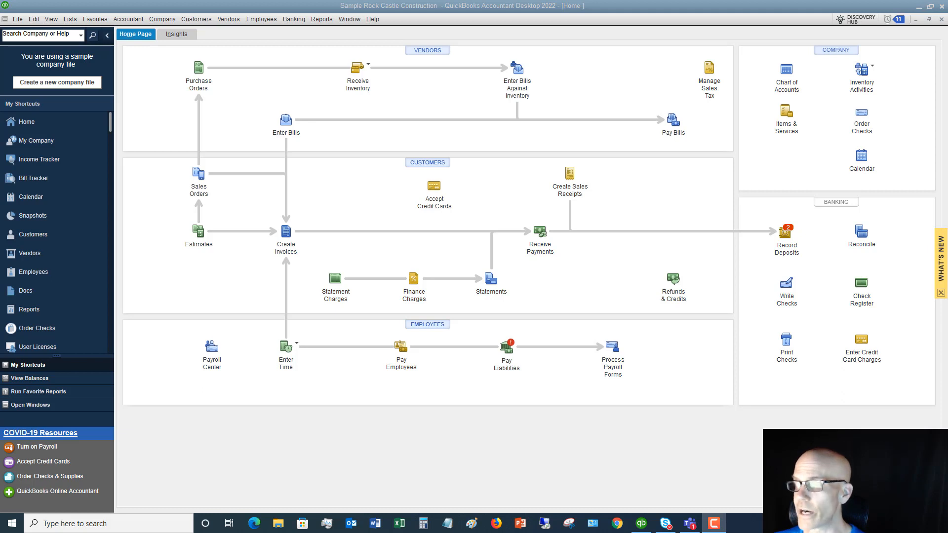
mouse_move(550, 341)
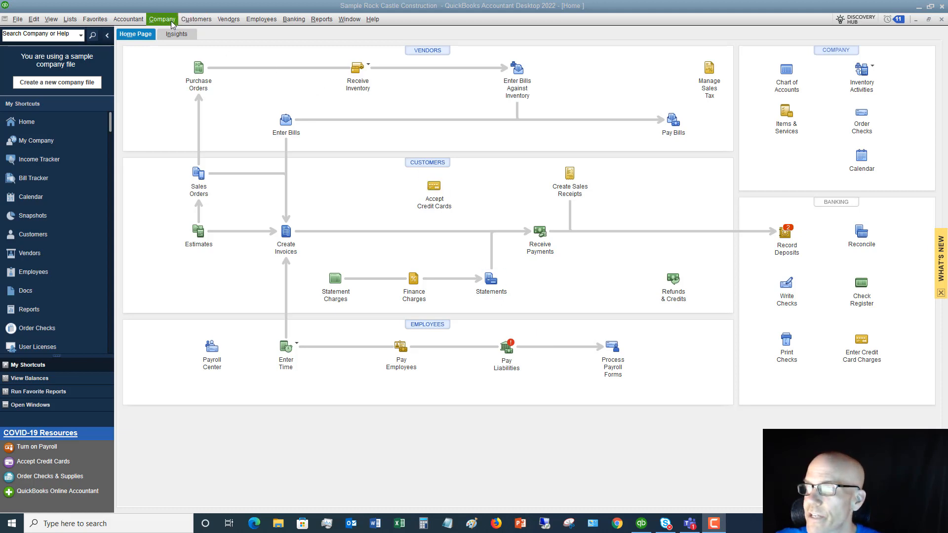
Step: Open the Company menu to reach the Chart of Accounts for the sample construction company
left_click(162, 19)
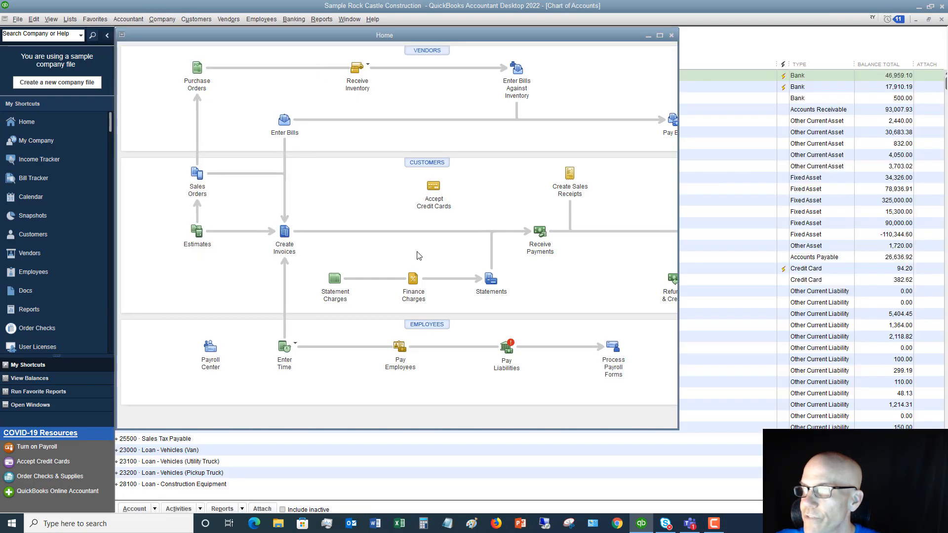
Step: Bring the Chart of Accounts forward and browse from Checking through liabilities, equity, income and expenses
left_click(672, 35)
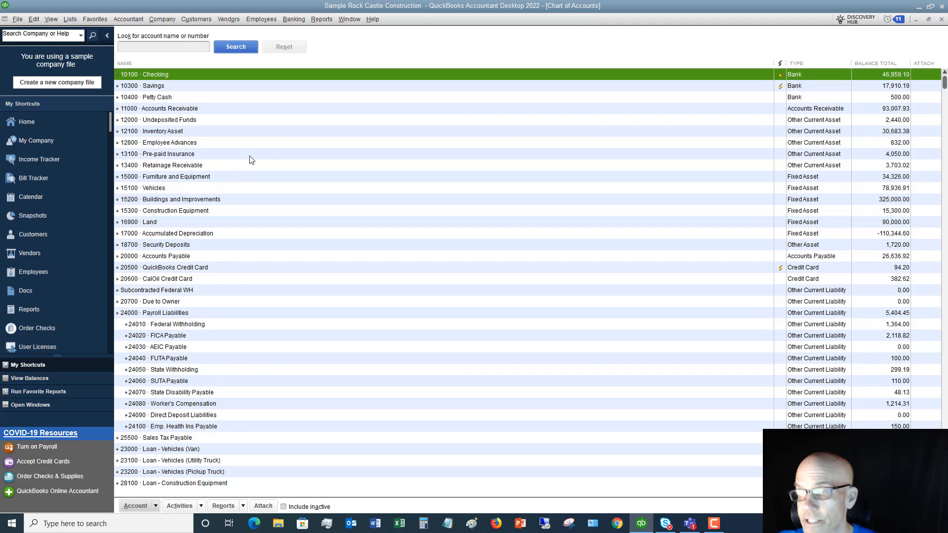
mouse_move(266, 124)
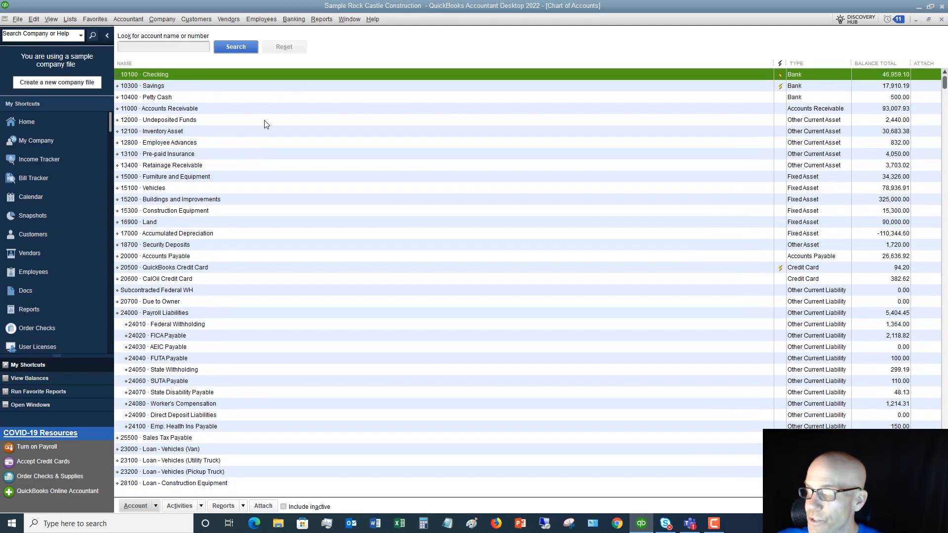
mouse_move(759, 122)
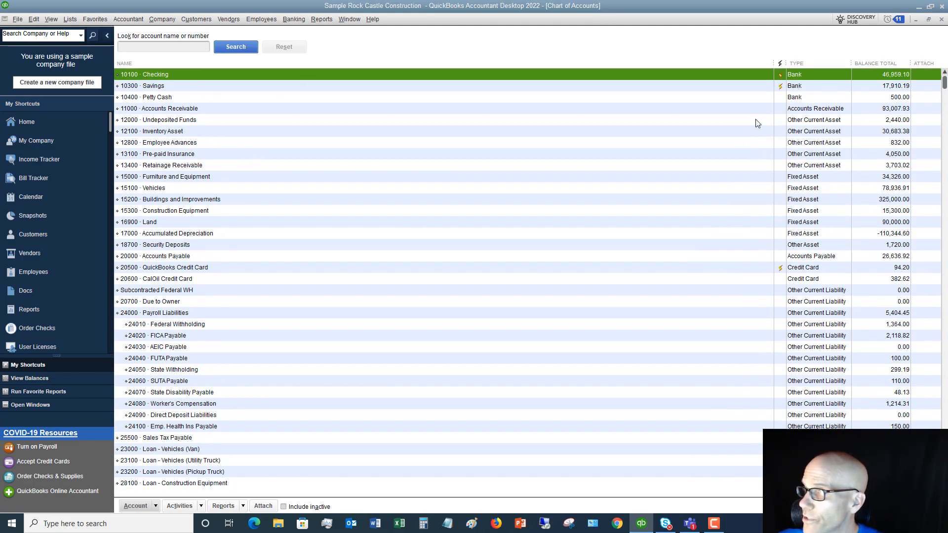
scroll("down", 3)
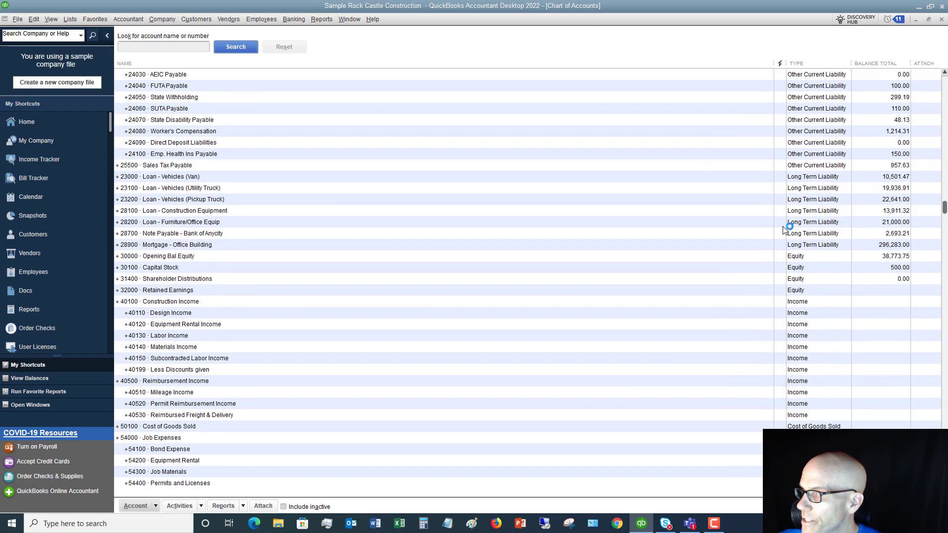
scroll("down", 3)
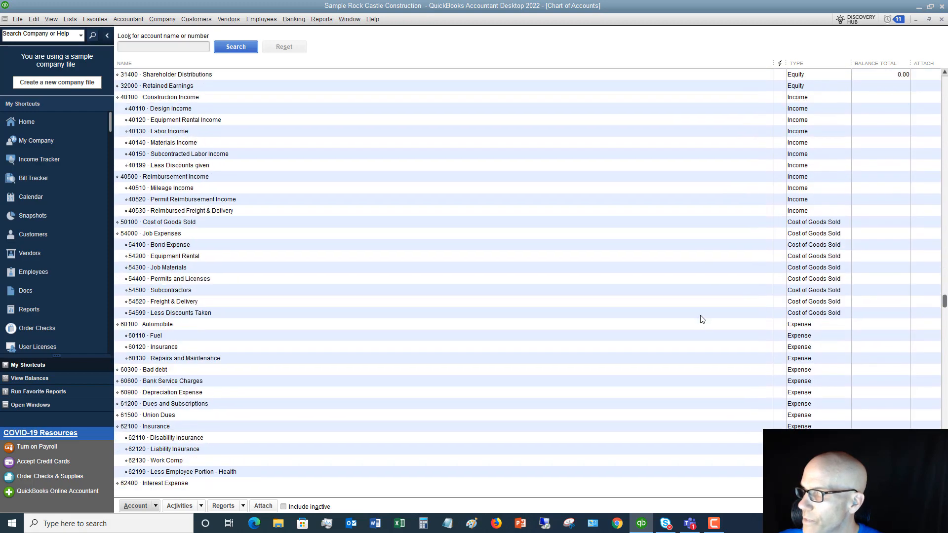
scroll("down", 3)
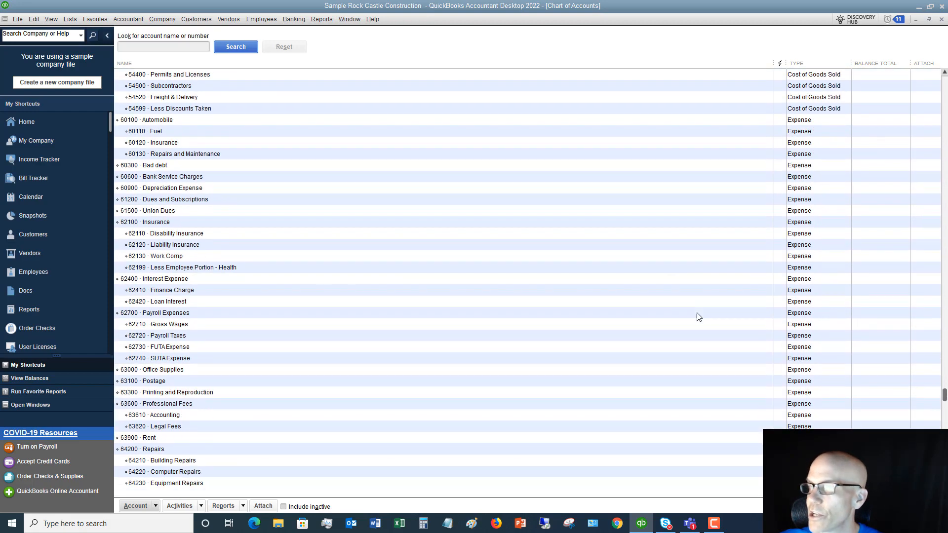
scroll("down", 3)
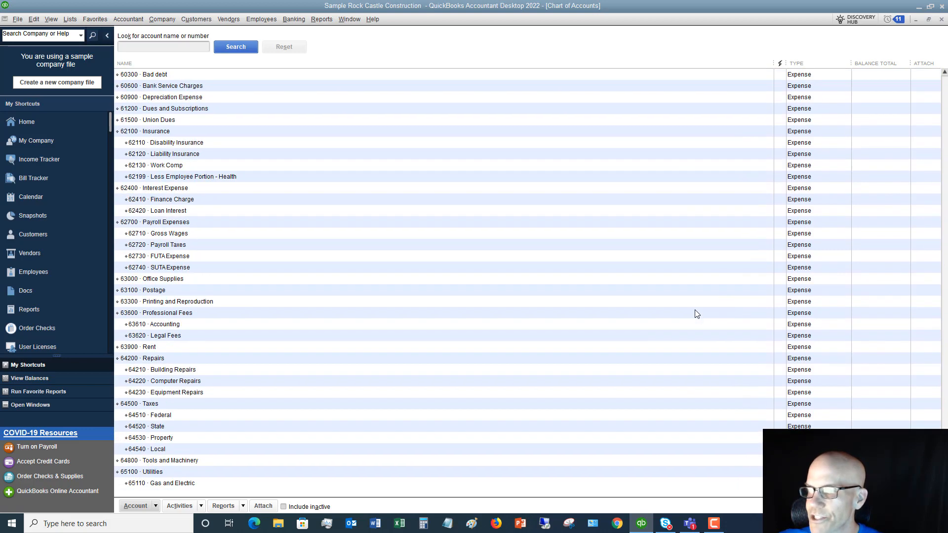
scroll("up", 3)
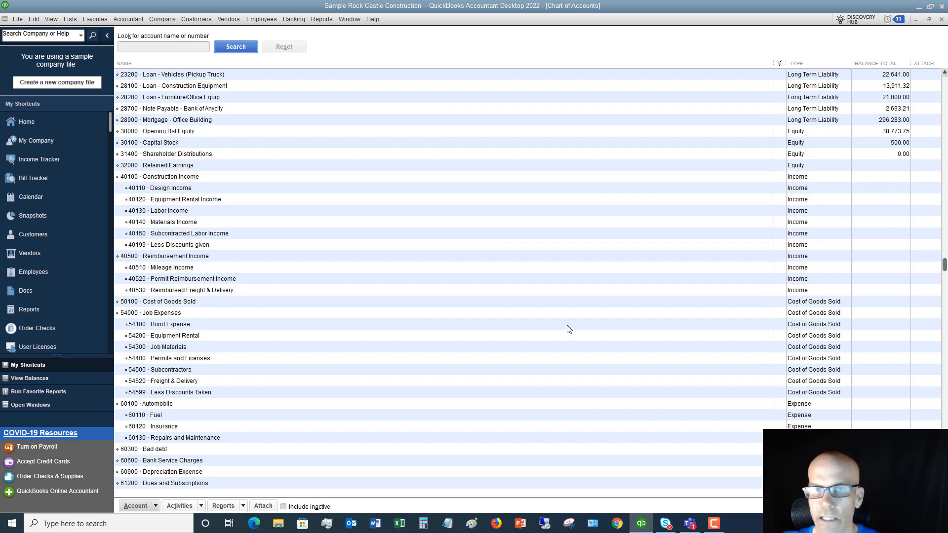
mouse_move(284, 218)
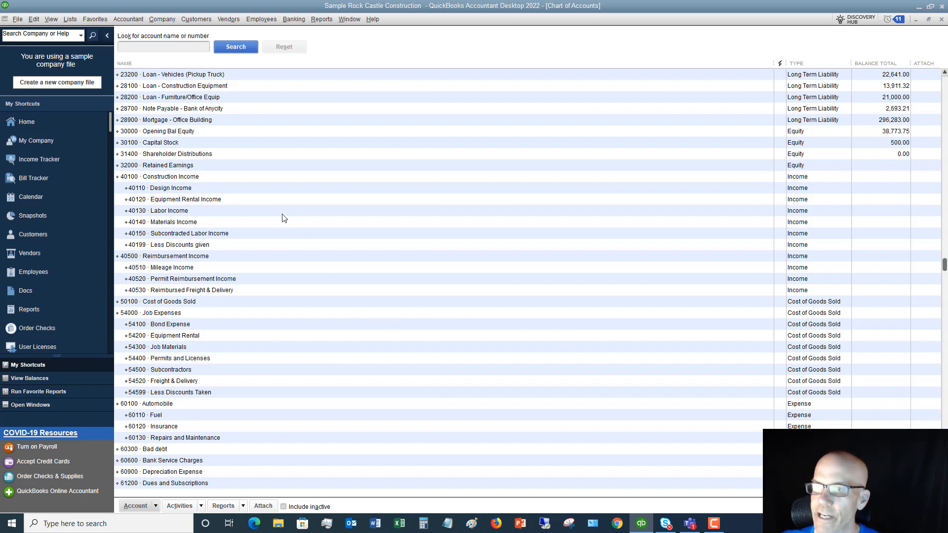
mouse_move(281, 221)
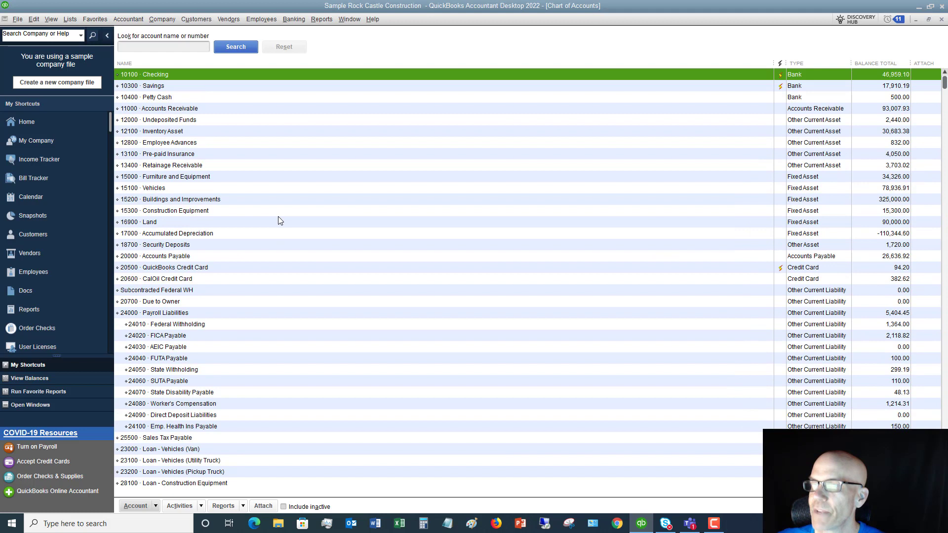
mouse_move(290, 209)
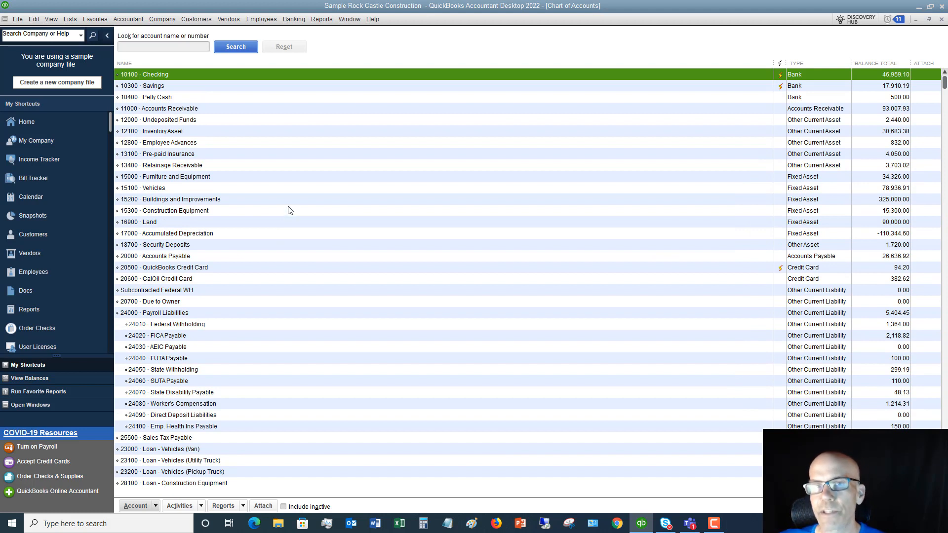
mouse_move(227, 138)
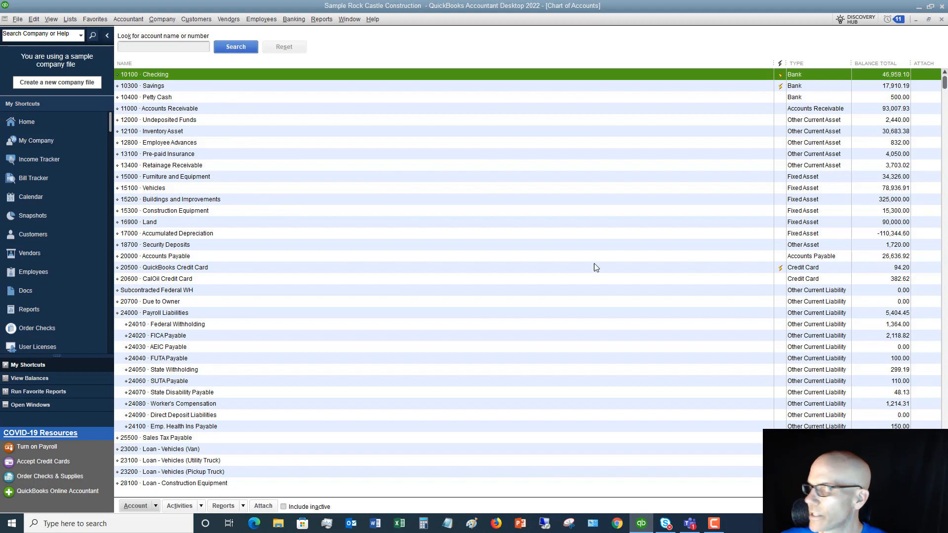
Step: Select Due to Owner, then select the 16900 Land account for account actions
left_click(163, 302)
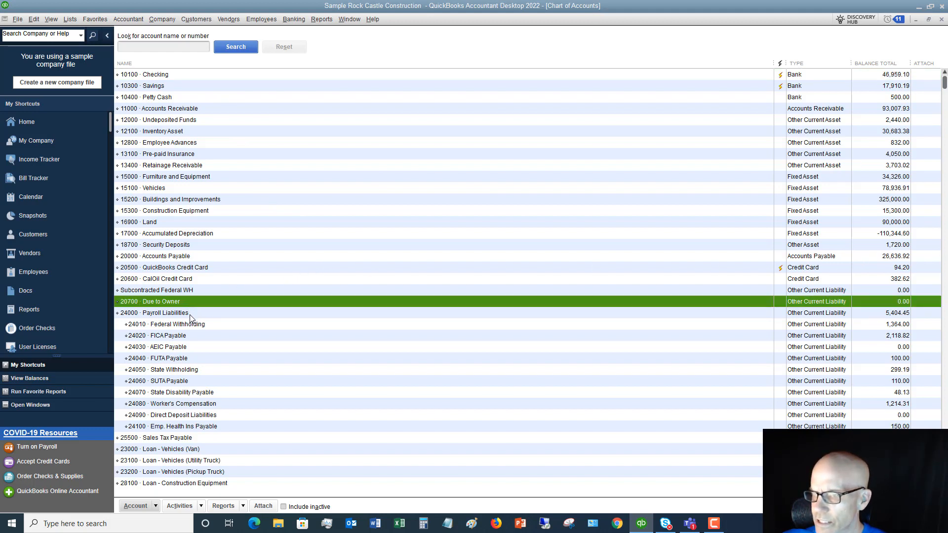
mouse_move(168, 229)
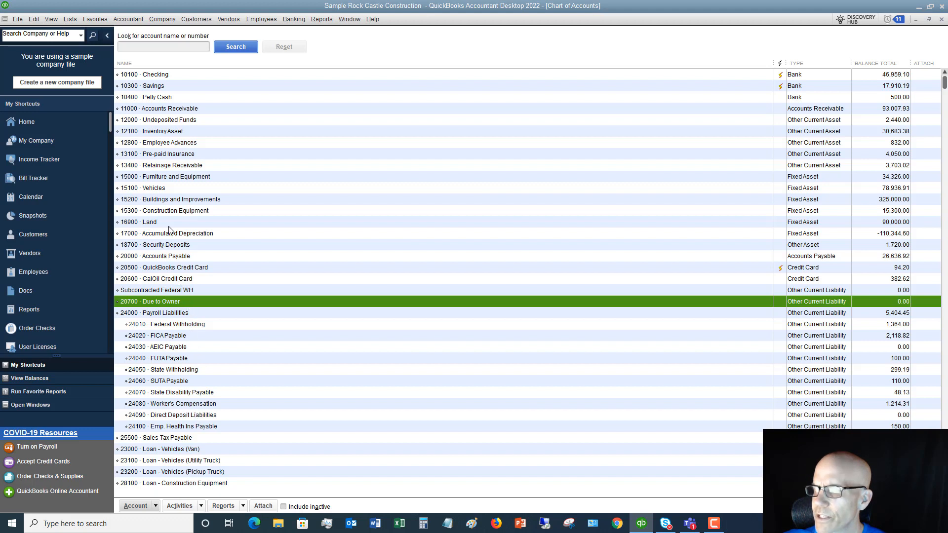
left_click(149, 222)
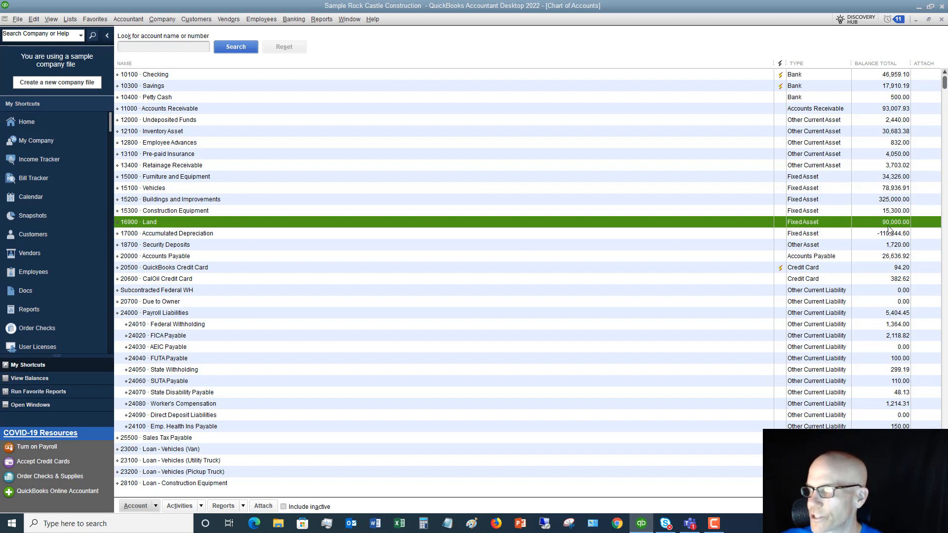
mouse_move(222, 228)
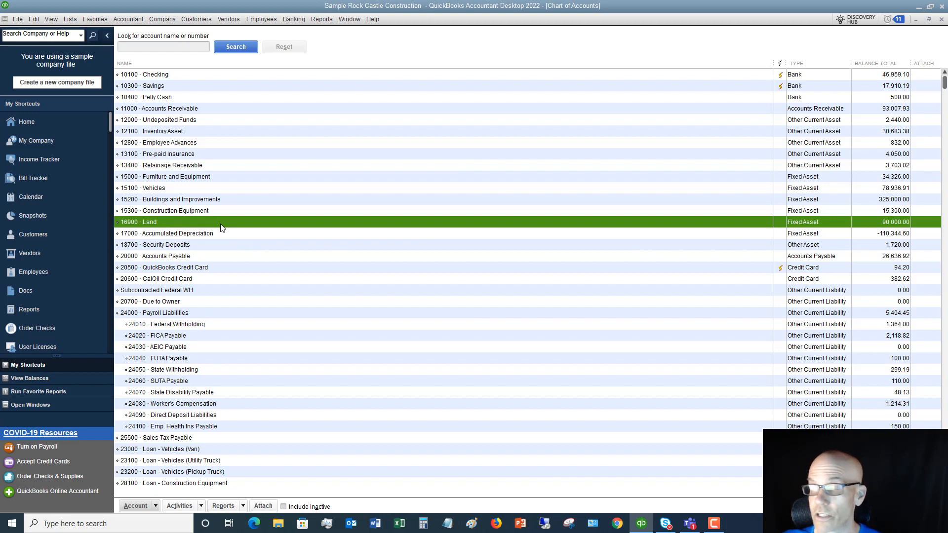
mouse_move(215, 227)
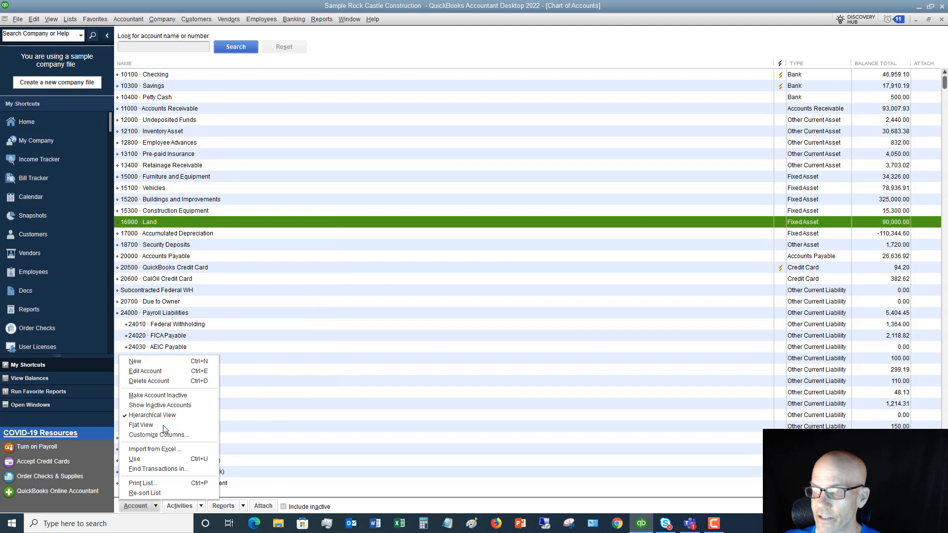
mouse_move(163, 382)
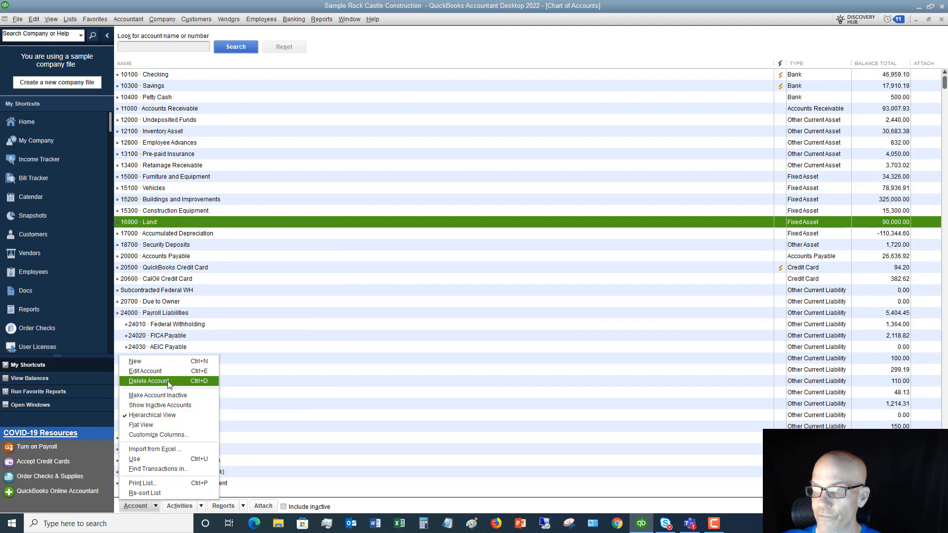
Step: Attempt to delete the Land account and acknowledge the 'cannot be deleted' warning
left_click(148, 381)
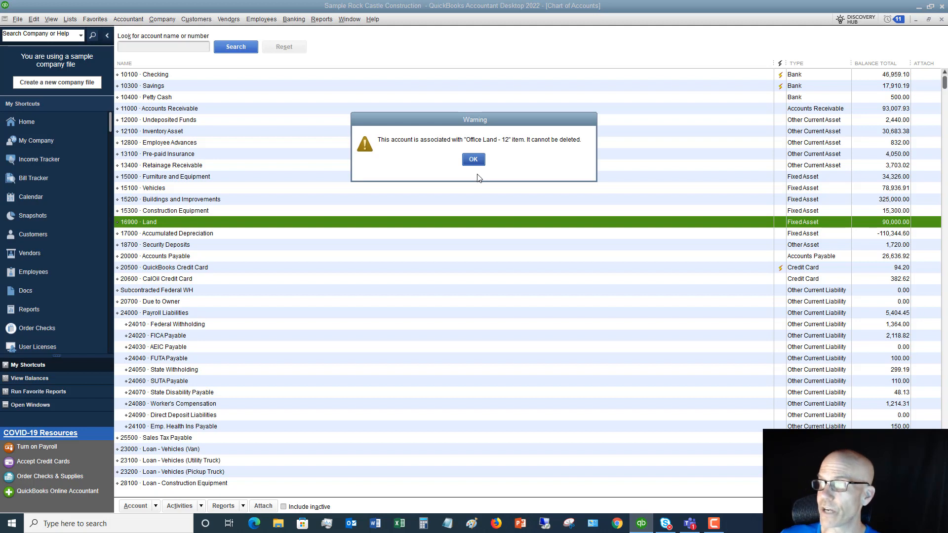
left_click(473, 159)
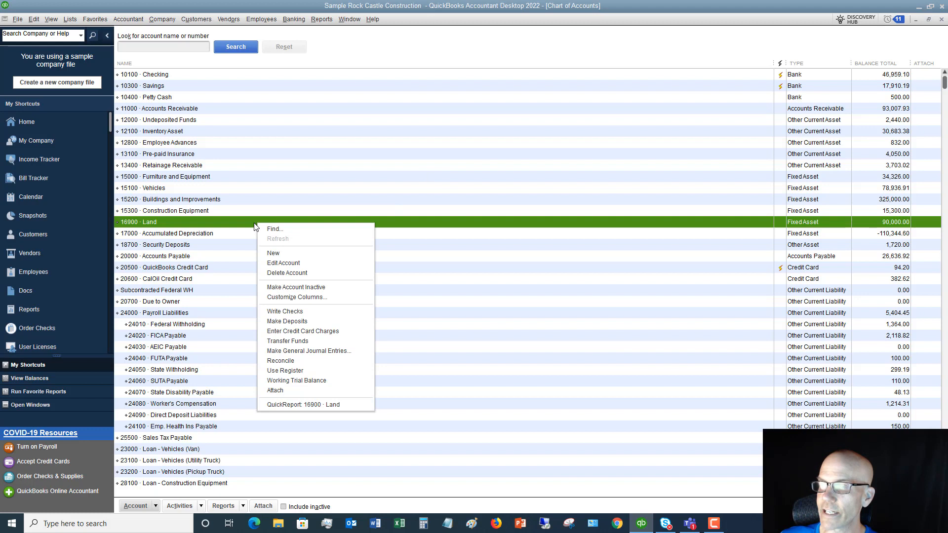
mouse_move(315, 289)
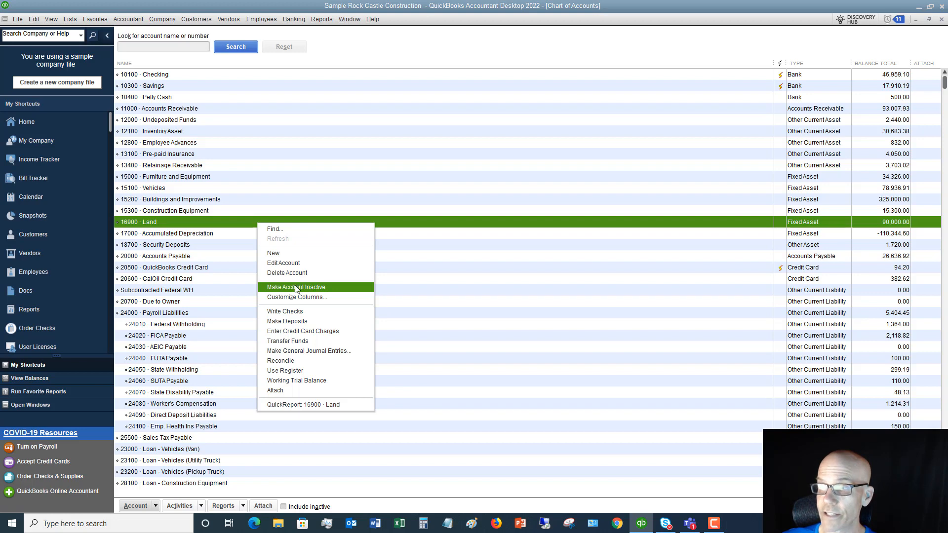
Step: Make the Land account inactive so it disappears from the chart of accounts
left_click(297, 286)
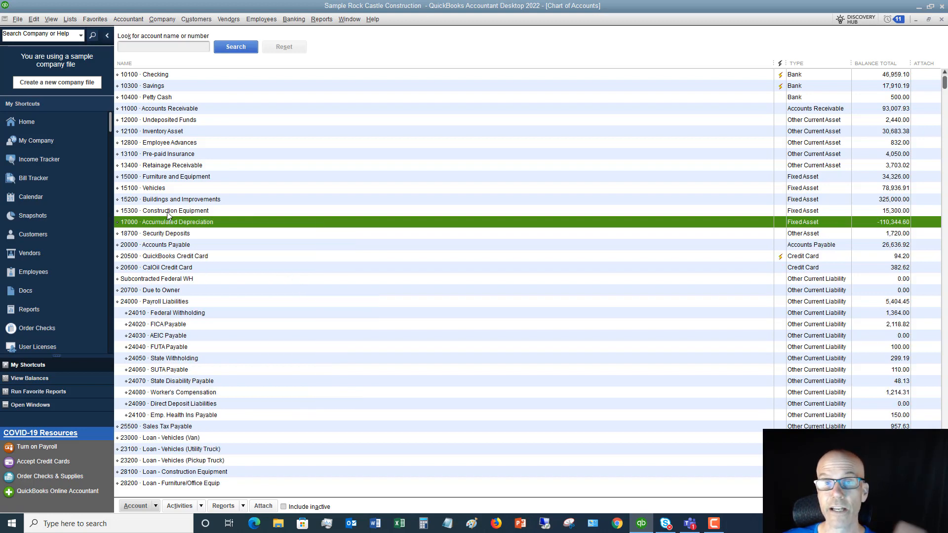
mouse_move(225, 344)
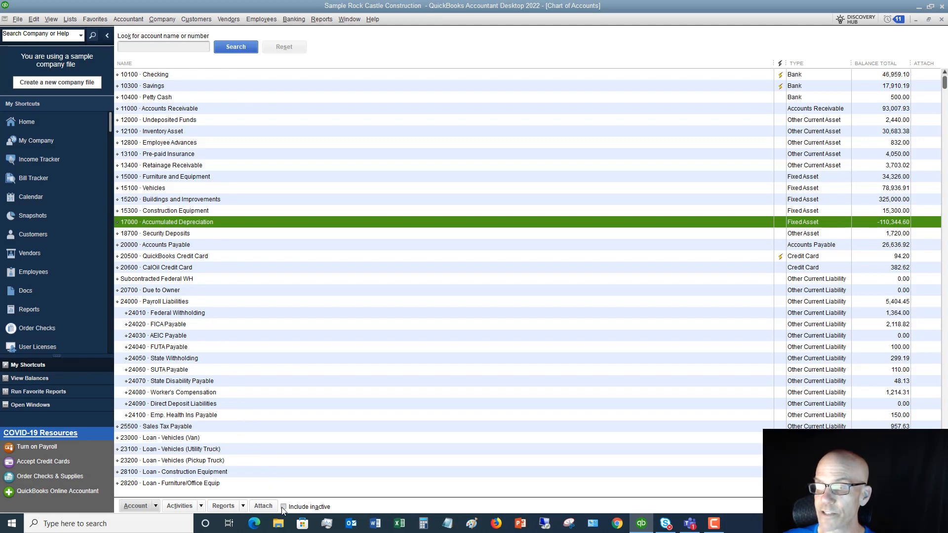
Step: Turn on Include inactive and reactivate the 16900 Land account from the list
left_click(288, 507)
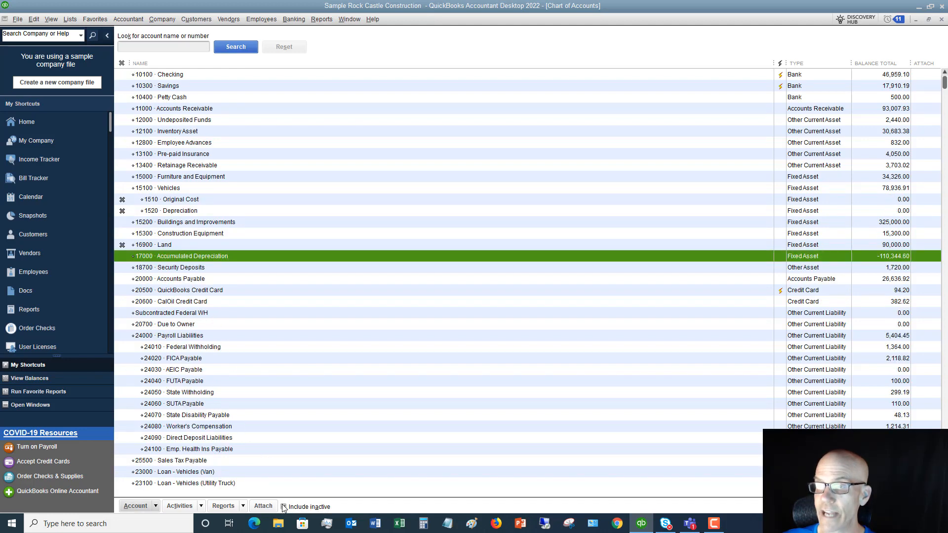
left_click(283, 506)
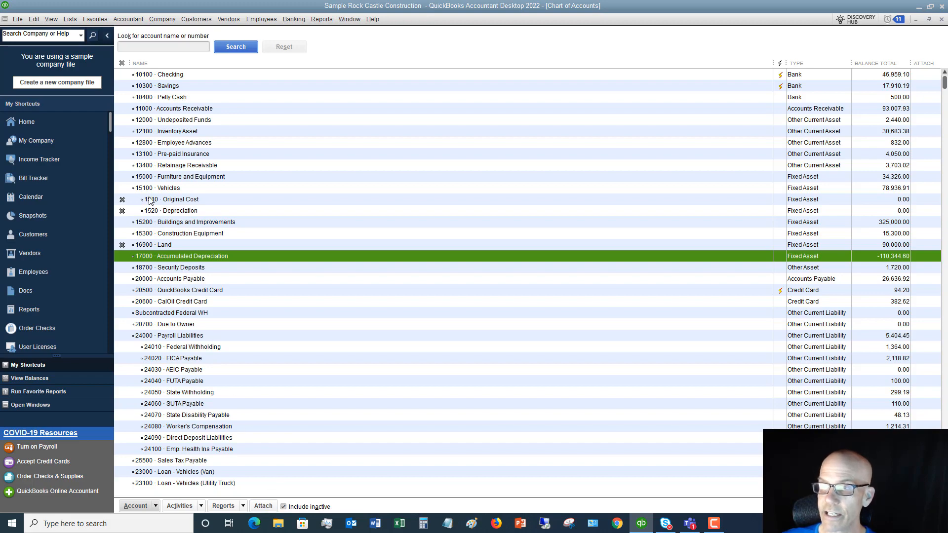
scroll("down", 3)
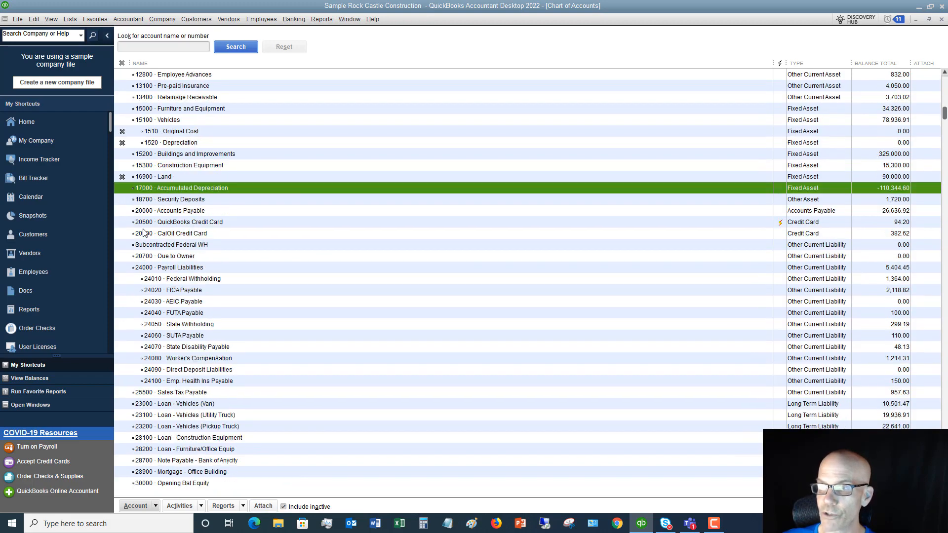
scroll("down", 3)
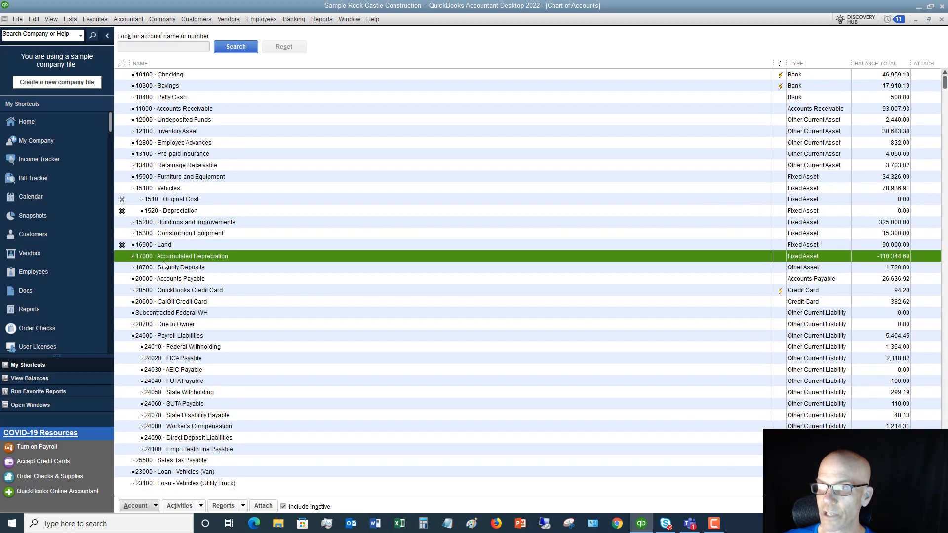
mouse_move(164, 245)
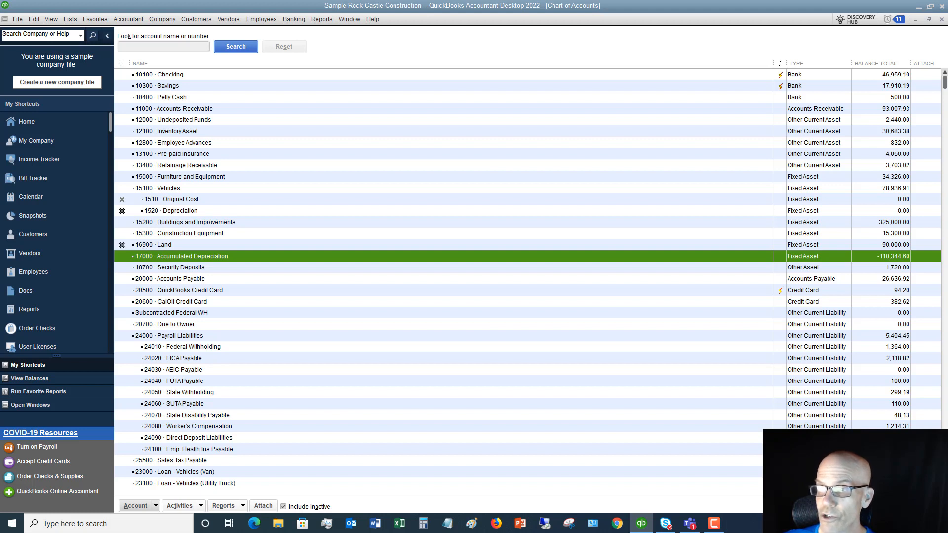
left_click(164, 245)
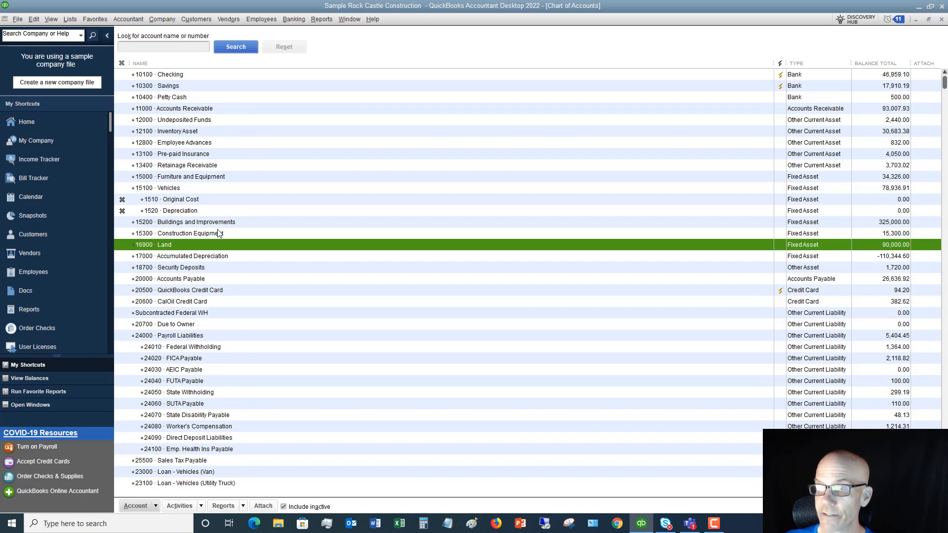
mouse_move(285, 506)
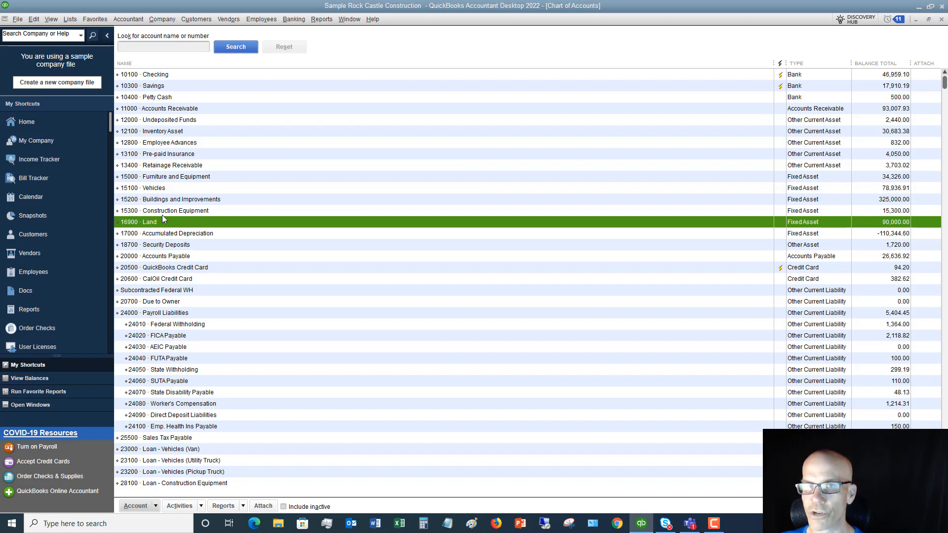
mouse_move(200, 249)
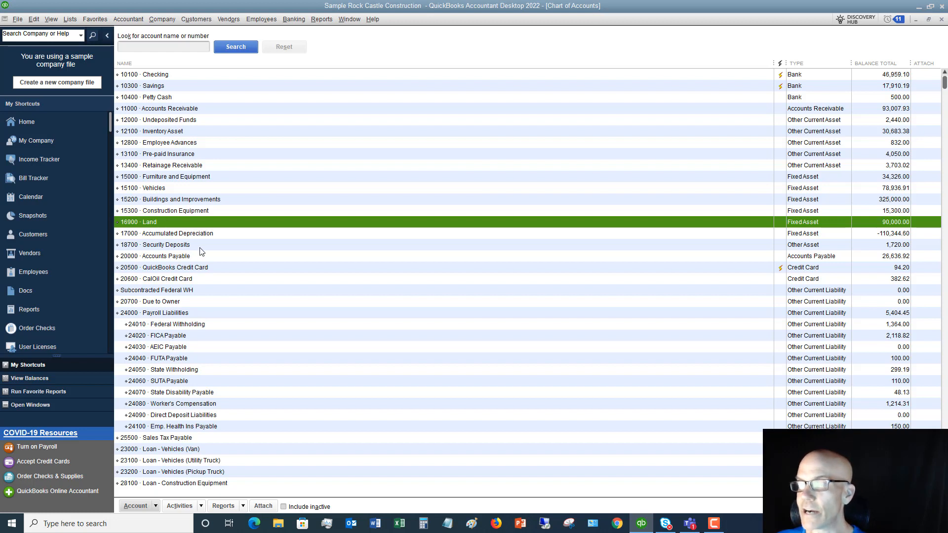
mouse_move(204, 228)
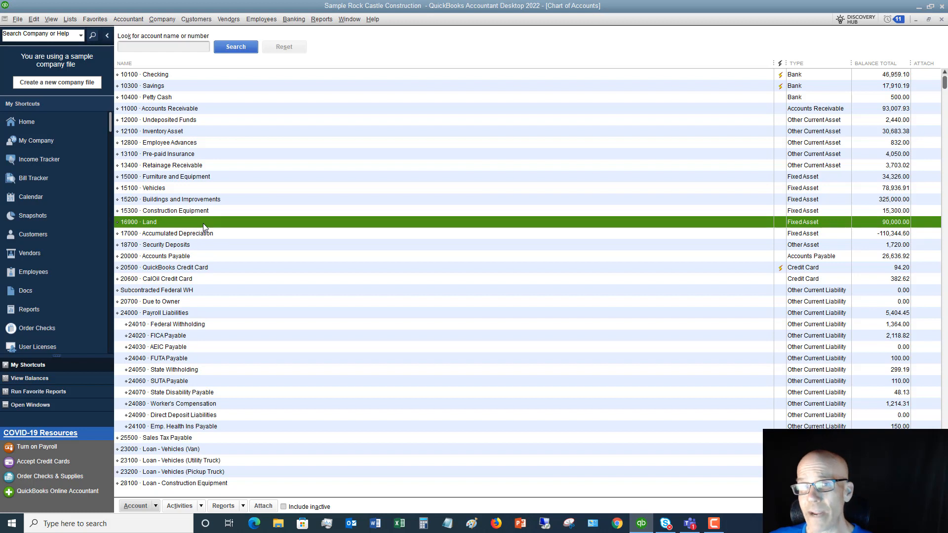